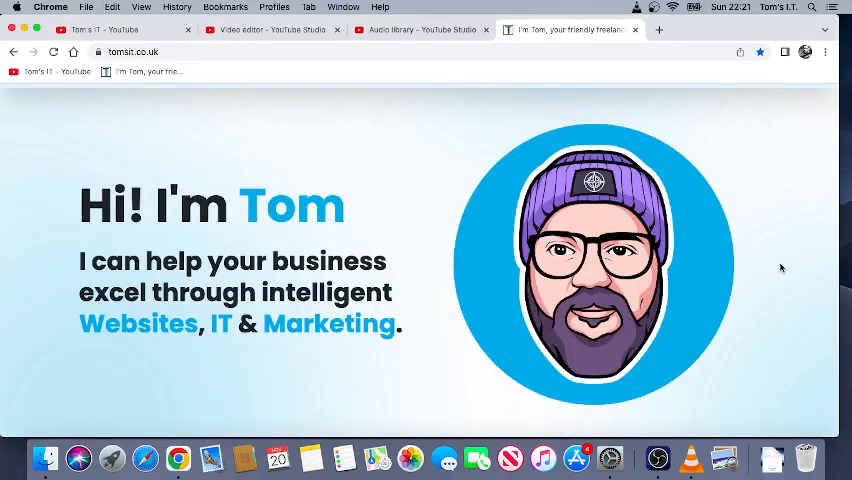
mouse_move(402, 436)
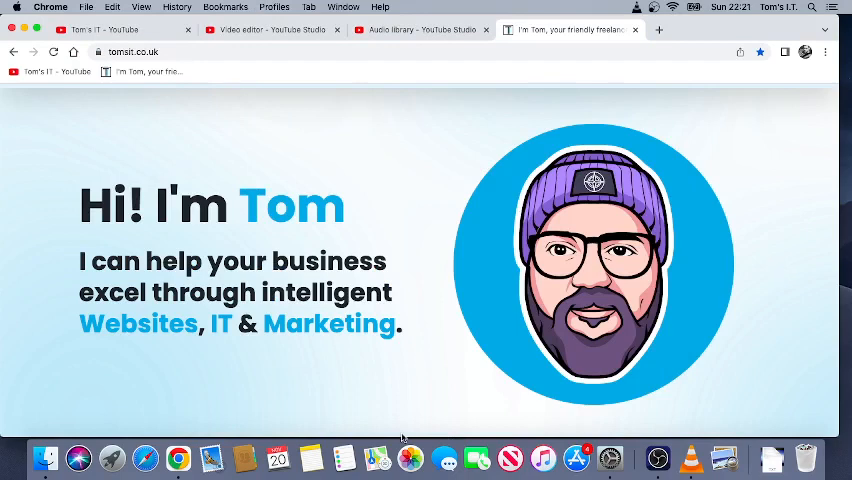
mouse_move(718, 436)
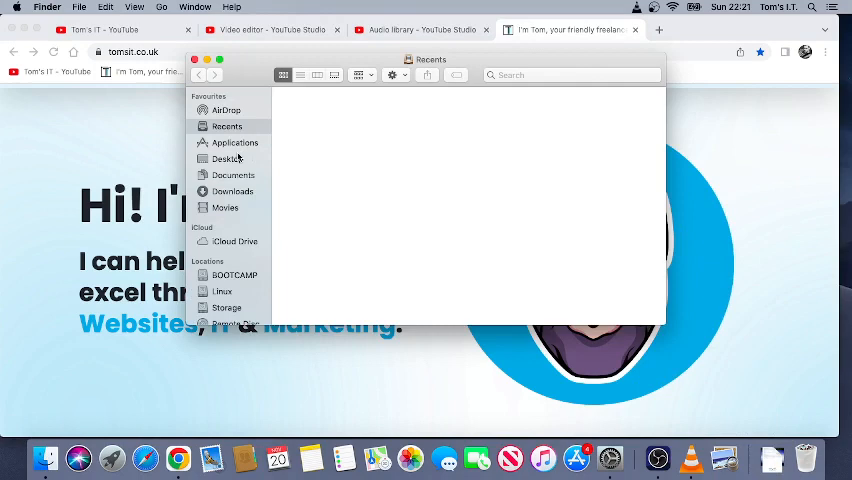
mouse_move(236, 160)
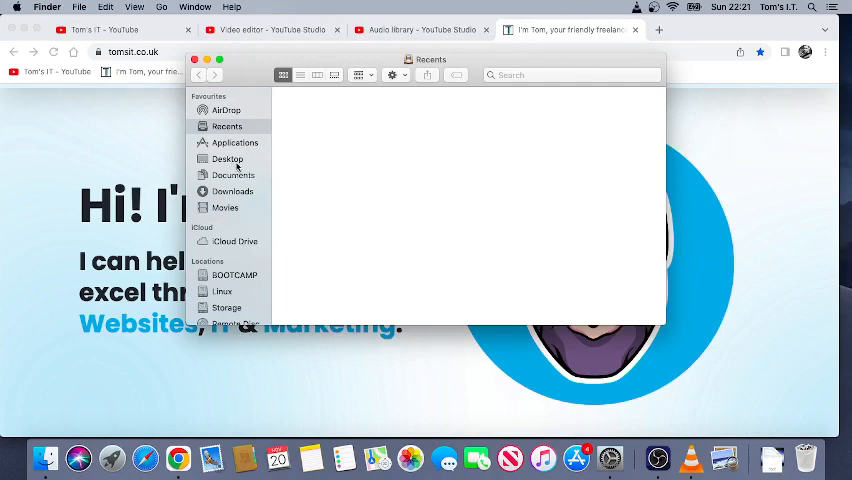
Step: Create a new folder on the Desktop and rename it 'Dock Stack'
right_click(228, 158)
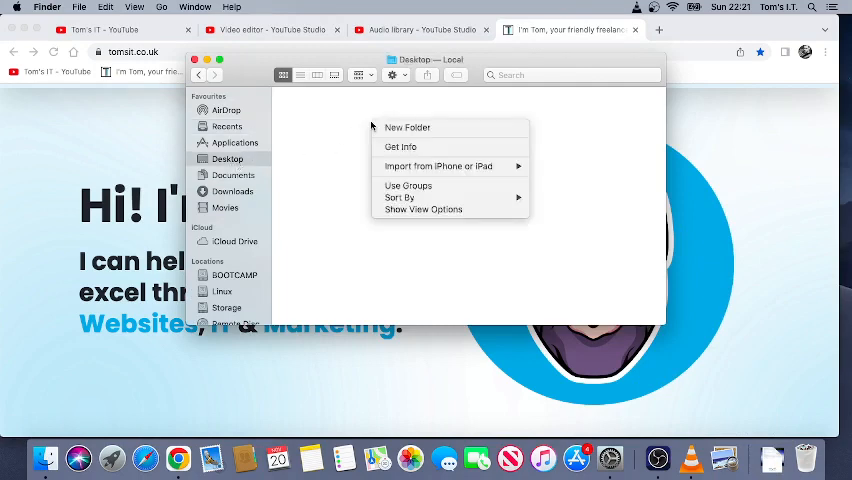
left_click(408, 128)
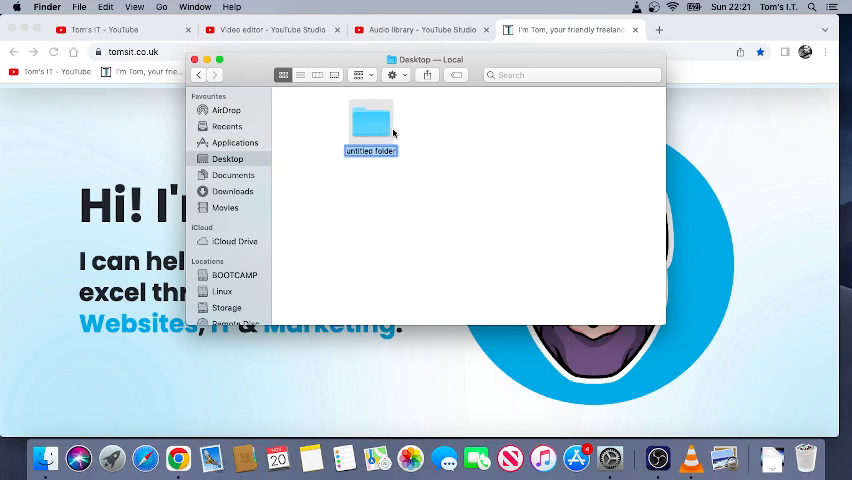
type("Dock Stack")
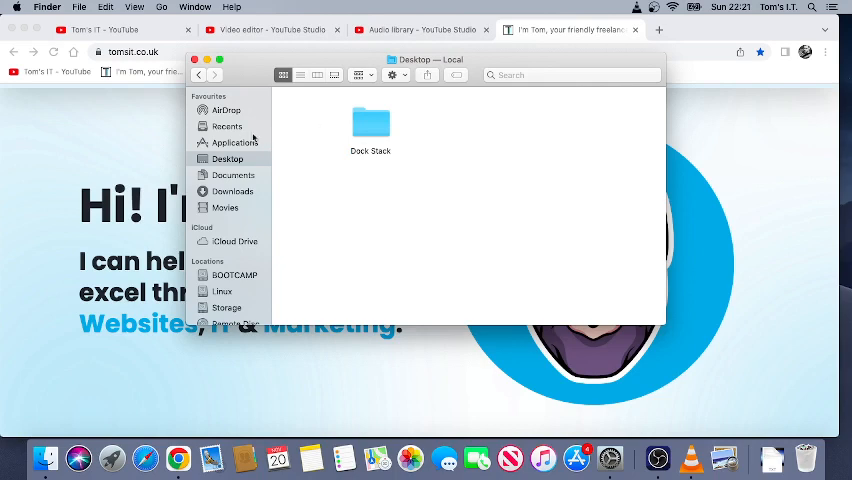
mouse_move(252, 140)
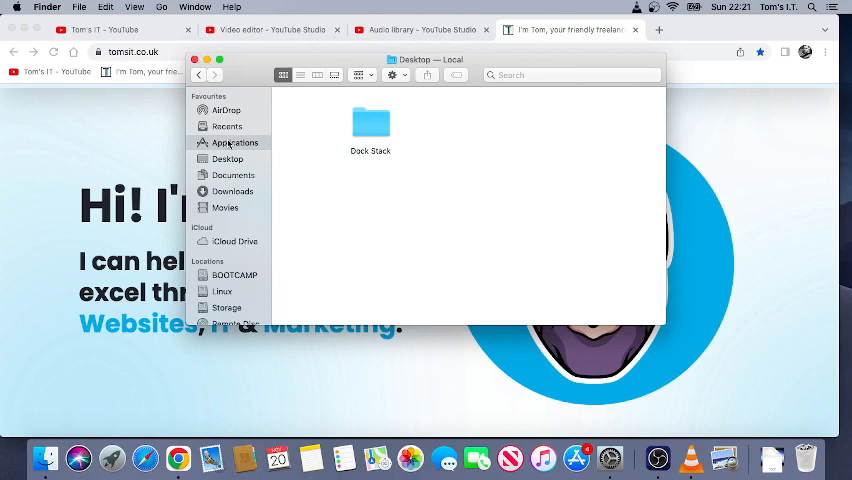
Step: Make an alias of OBS in Applications, authorizing with the administrator password
left_click(236, 142)
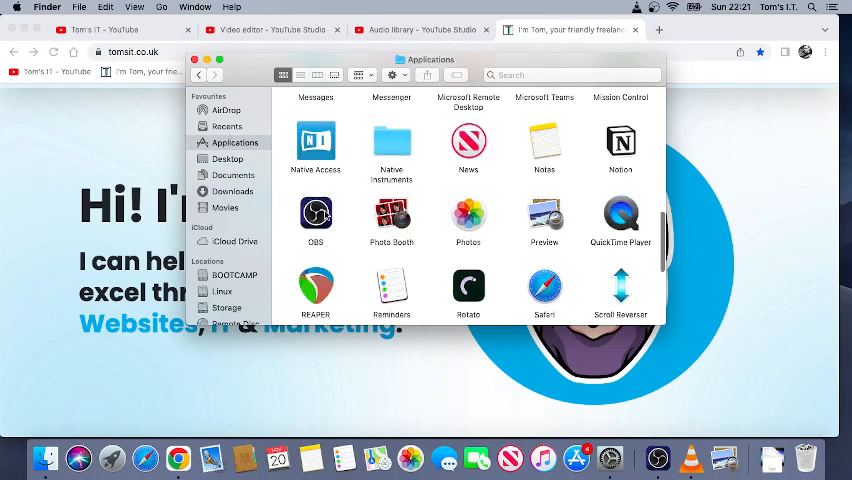
right_click(316, 216)
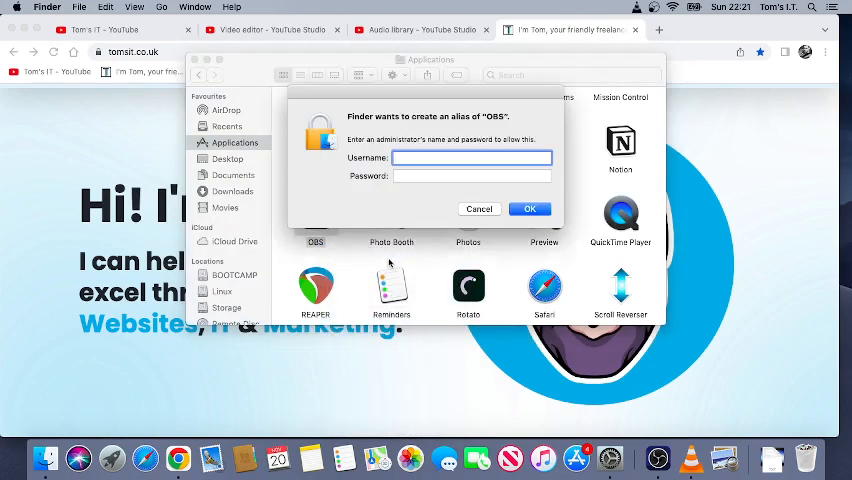
type("Tom")
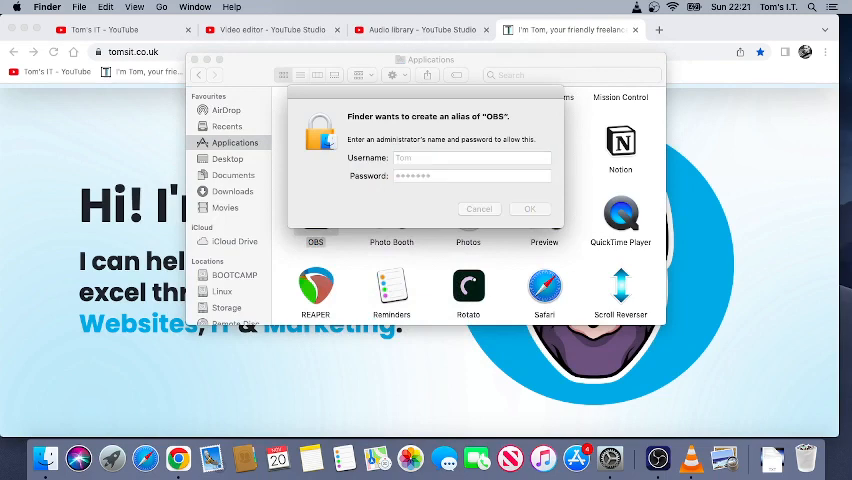
left_click(528, 208)
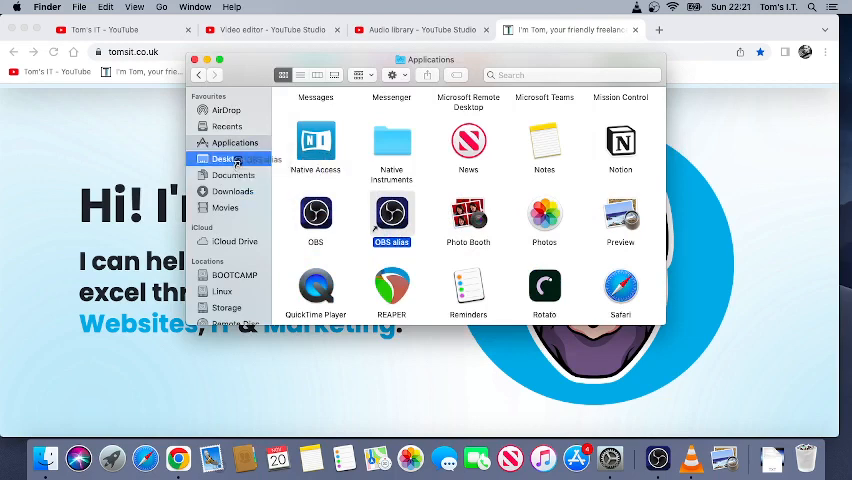
Step: Move the OBS alias into the Dock Stack folder and verify it is inside
left_click(228, 160)
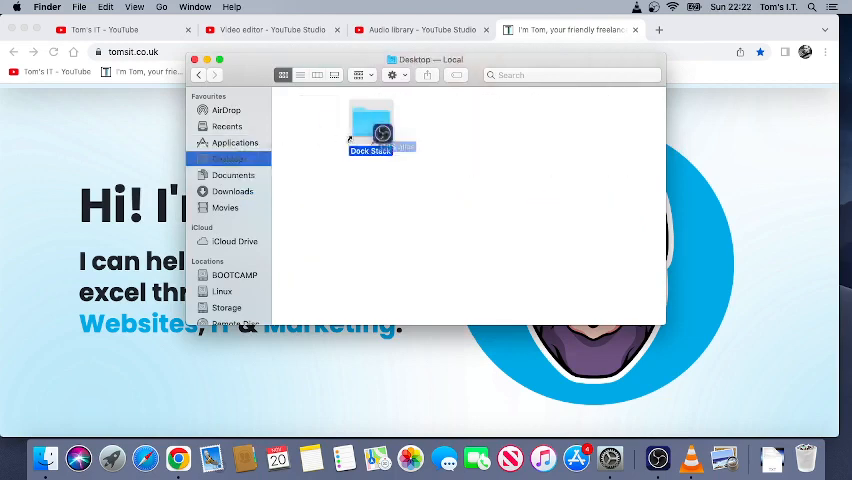
double_click(370, 128)
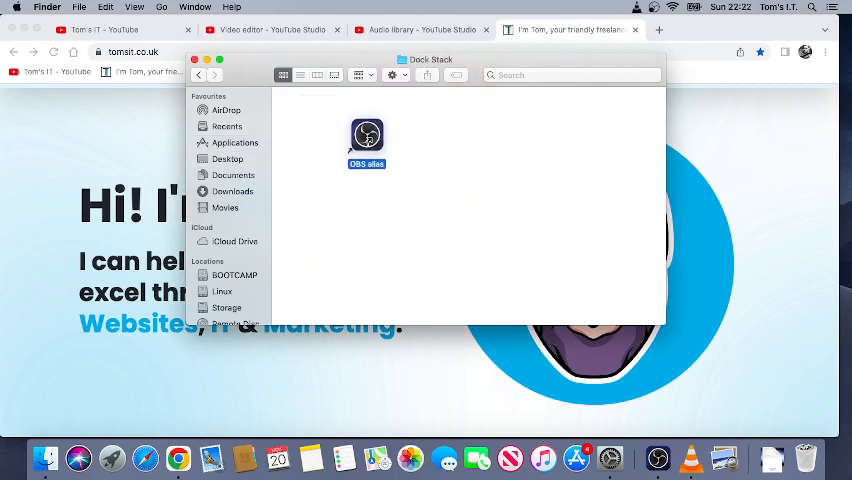
left_click(228, 158)
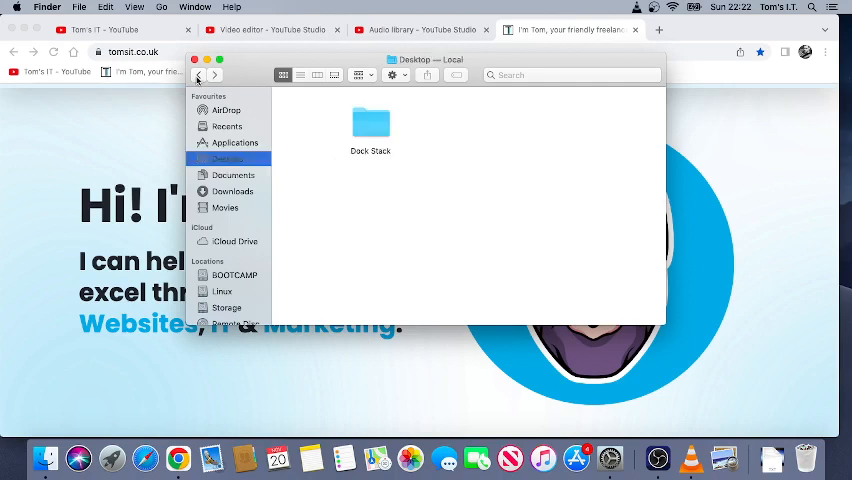
left_click(236, 142)
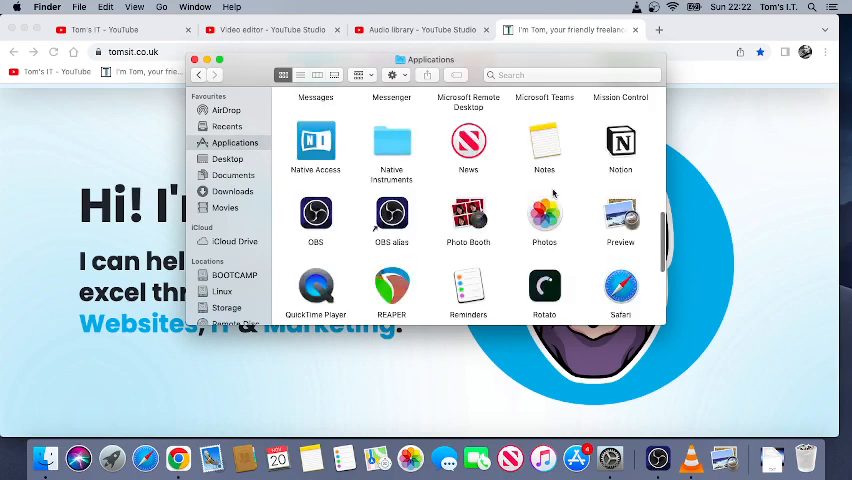
Step: Make a Photos alias and place it in Dock Stack next to the OBS alias
left_click(544, 216)
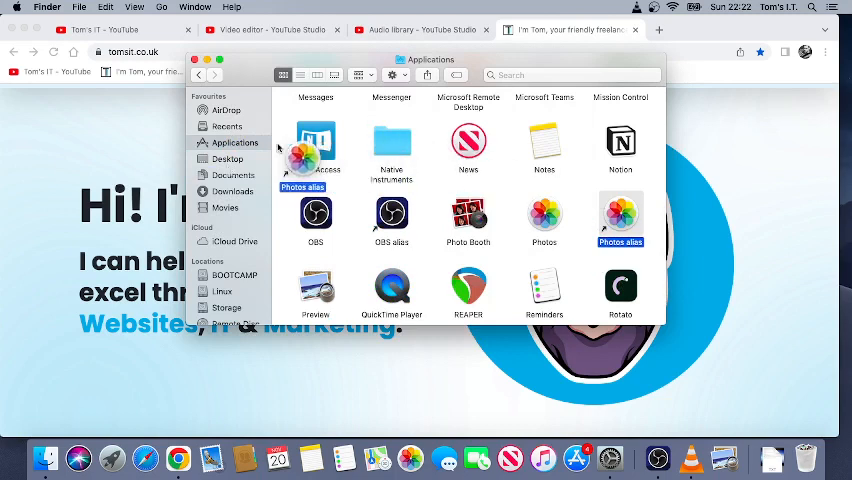
left_click(228, 158)
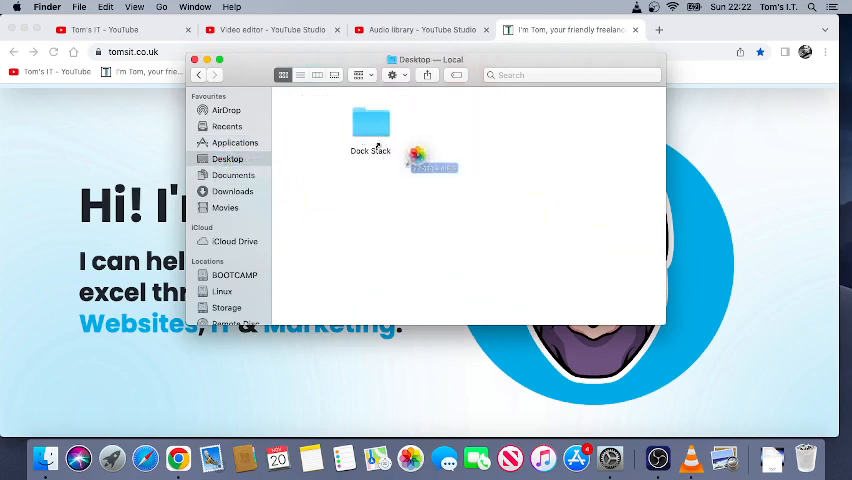
double_click(370, 126)
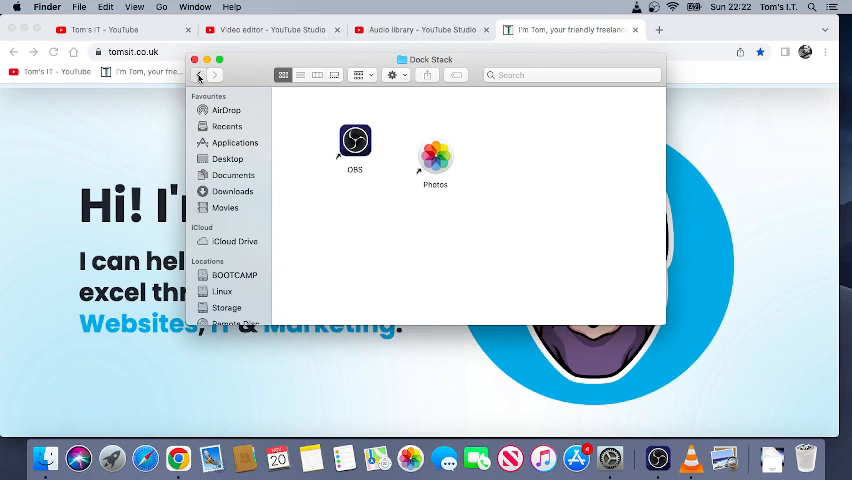
left_click(198, 76)
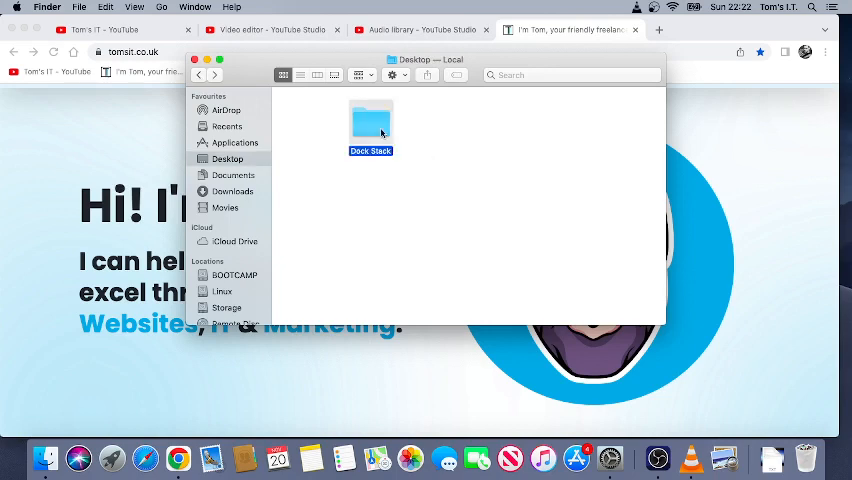
Step: Drag Dock Stack into the Dock and expand it to show the Photos and OBS aliases
left_click_drag(370, 126, 738, 324)
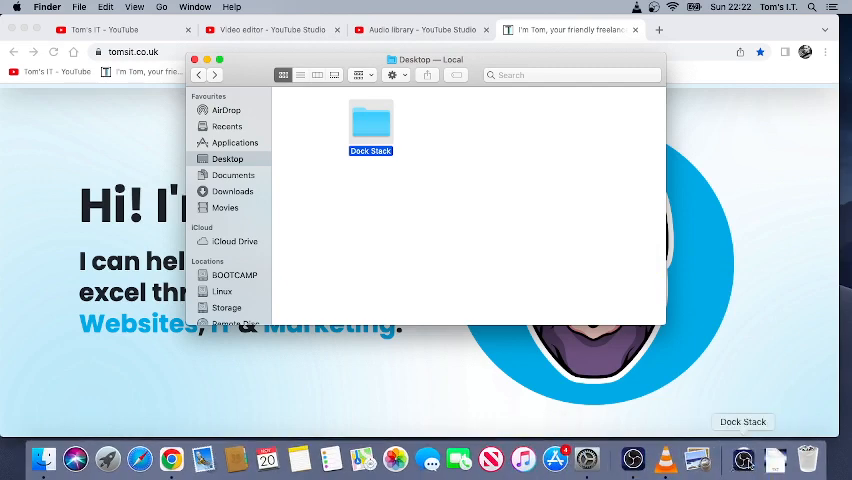
left_click(744, 460)
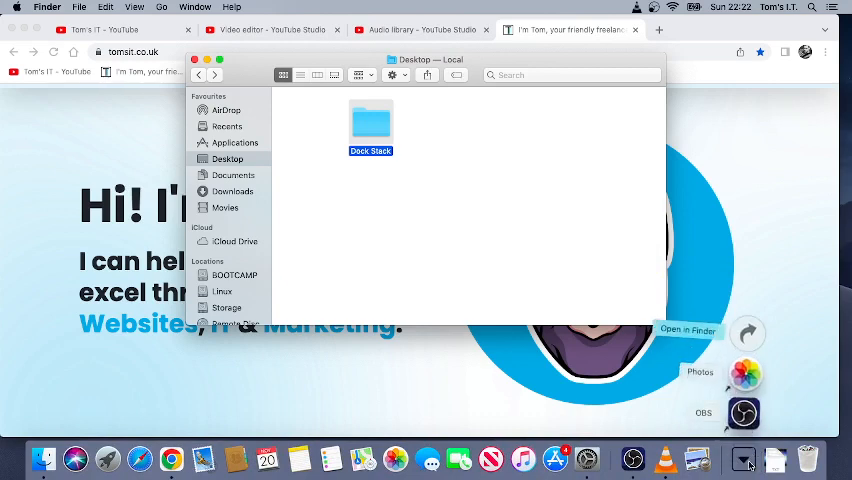